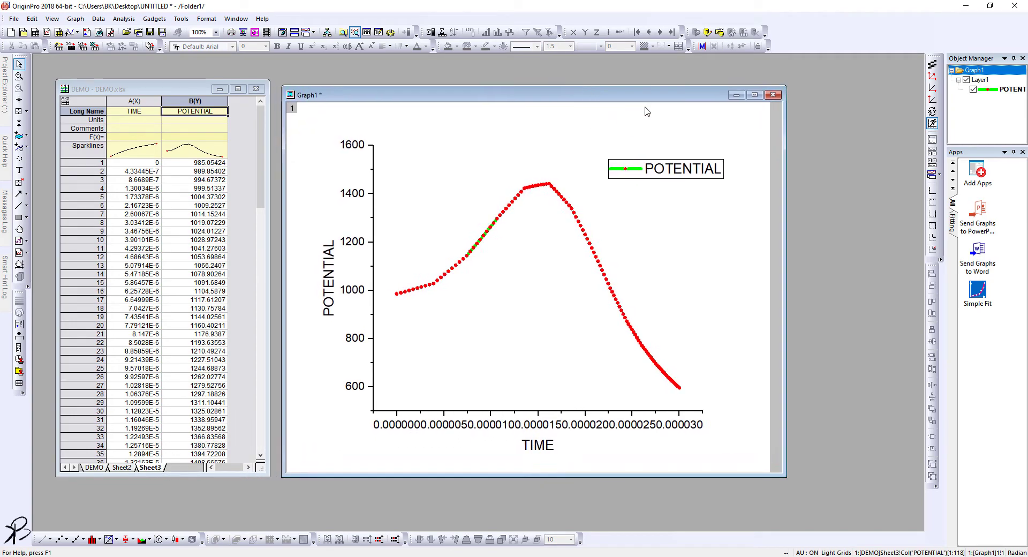
mouse_move(788, 318)
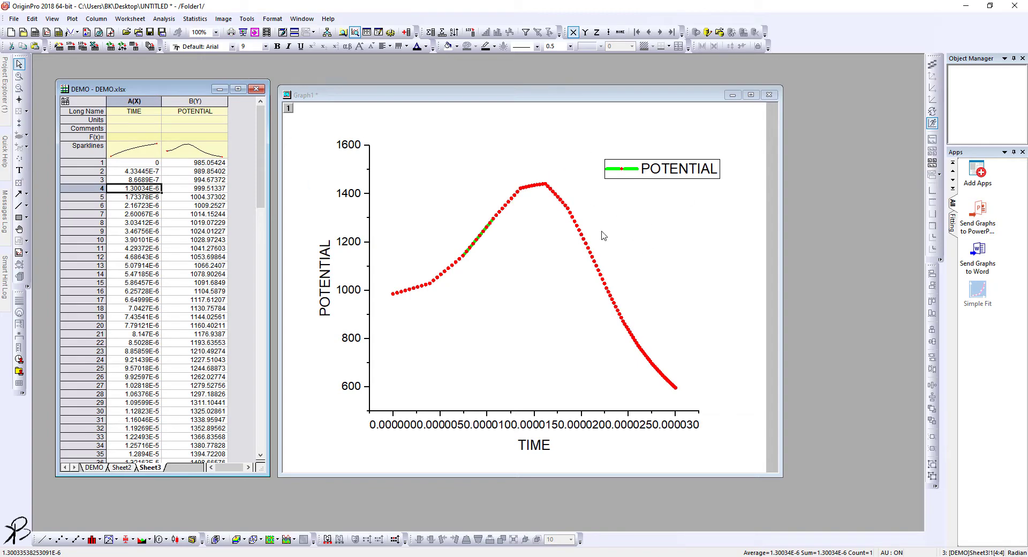
mouse_move(343, 155)
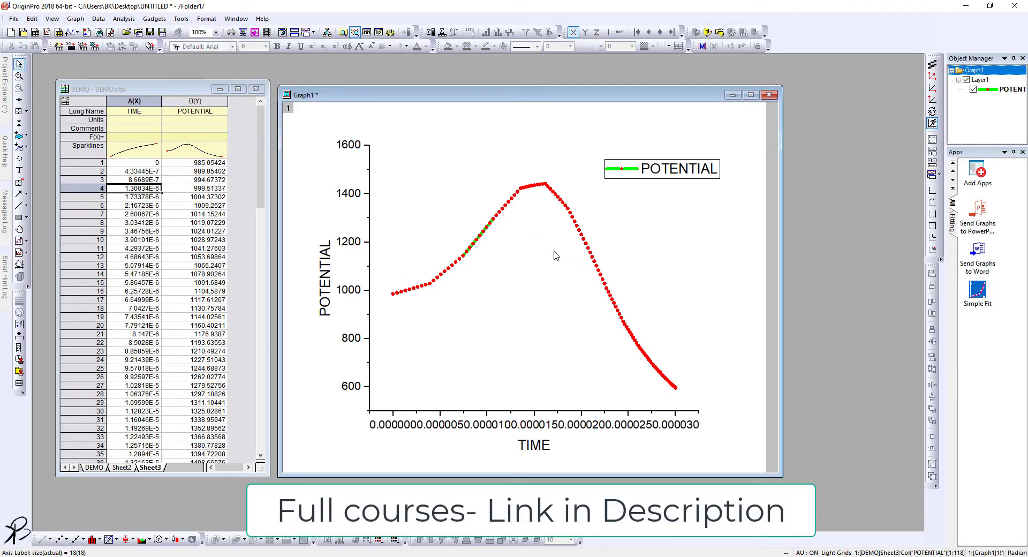
Set Major and Minor Ticks Style to In for the Left and Bottom axes.
drag(537, 95, 503, 101)
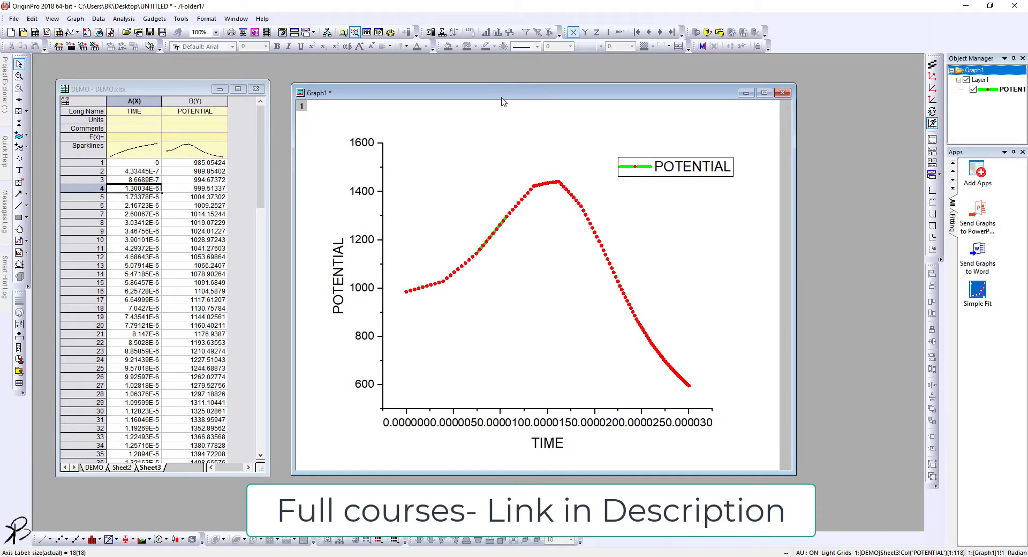
mouse_move(377, 287)
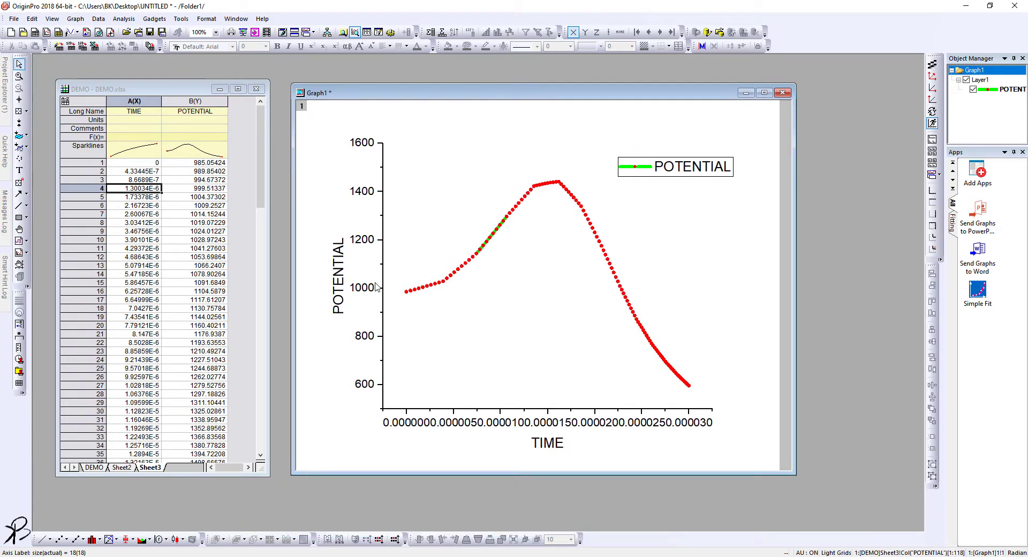
double_click(366, 289)
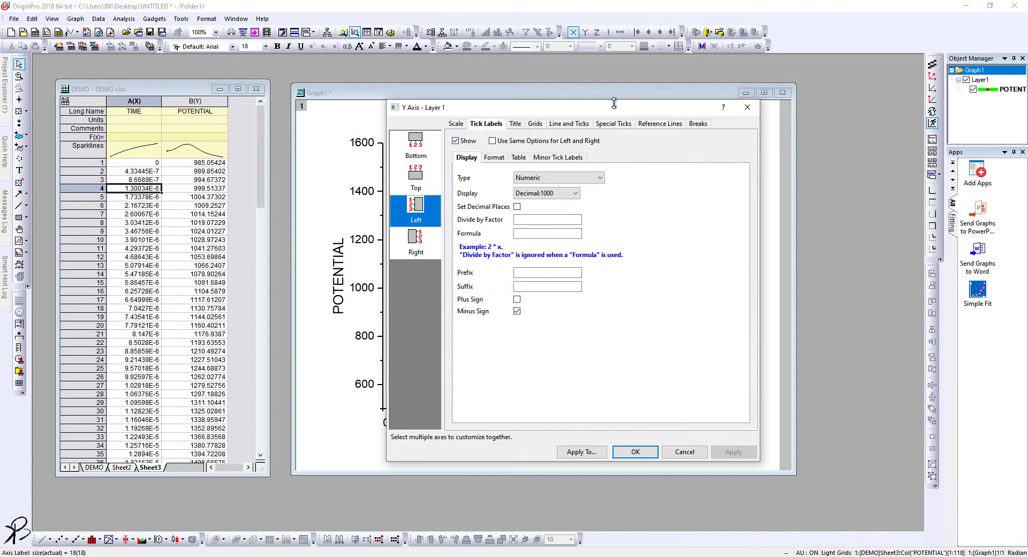
click(666, 127)
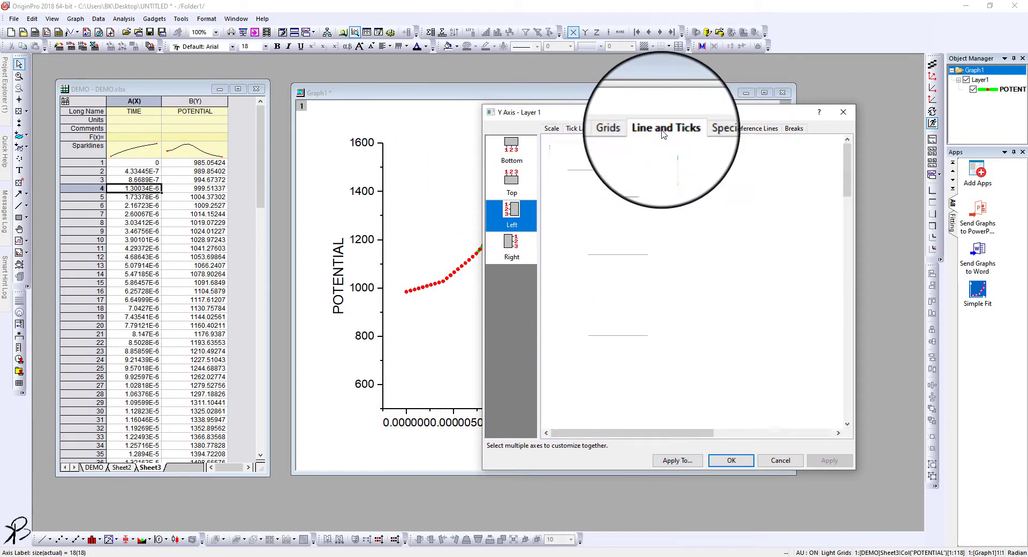
click(664, 128)
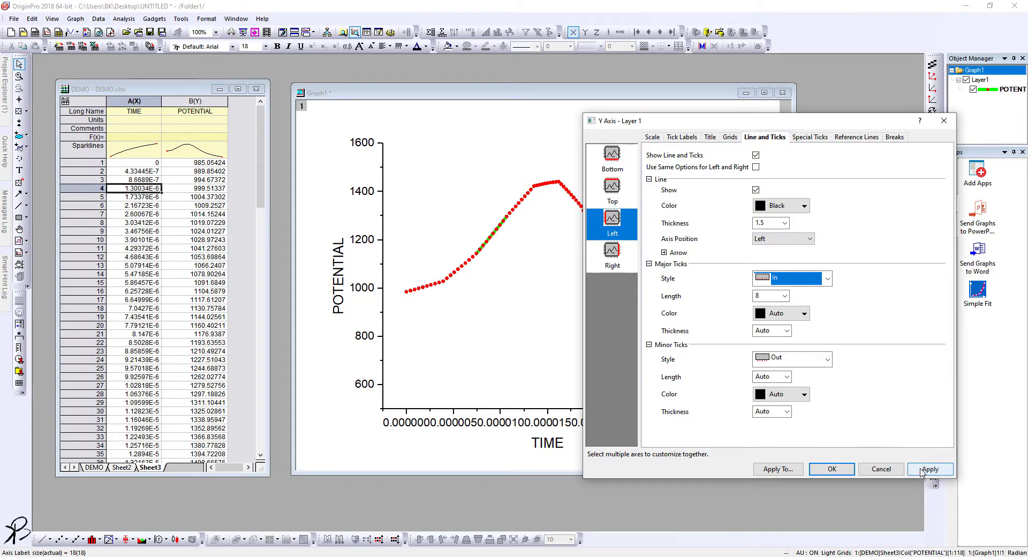
click(931, 468)
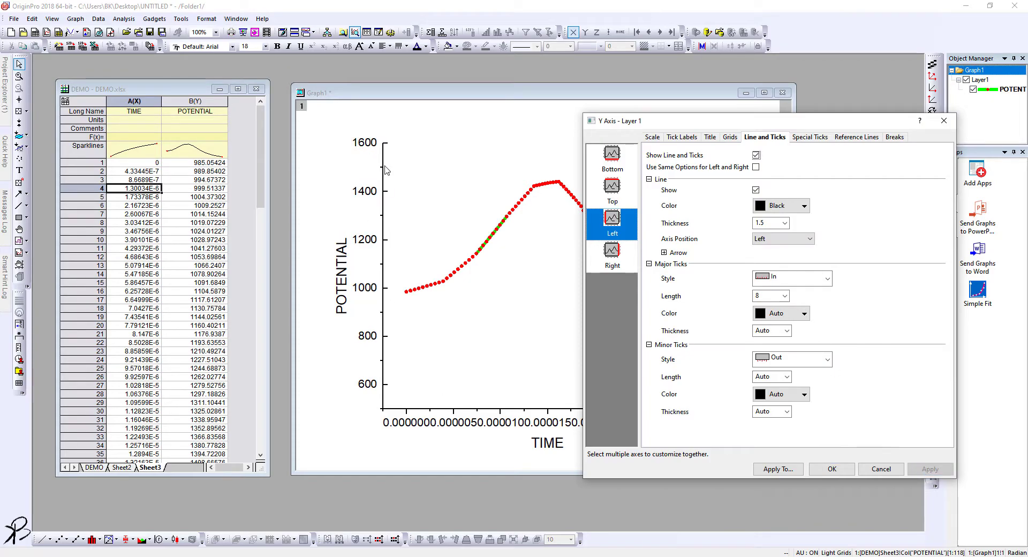
mouse_move(391, 389)
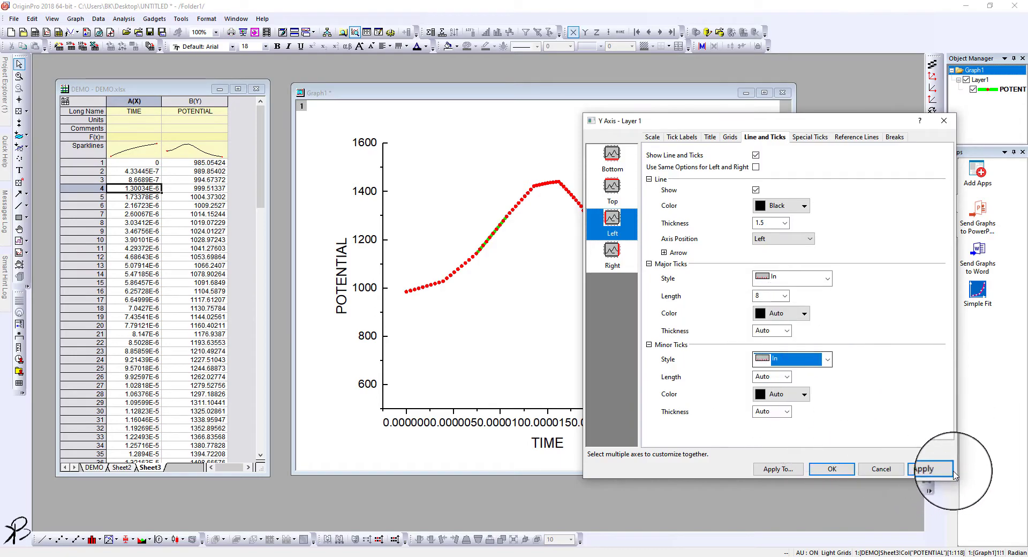
click(931, 468)
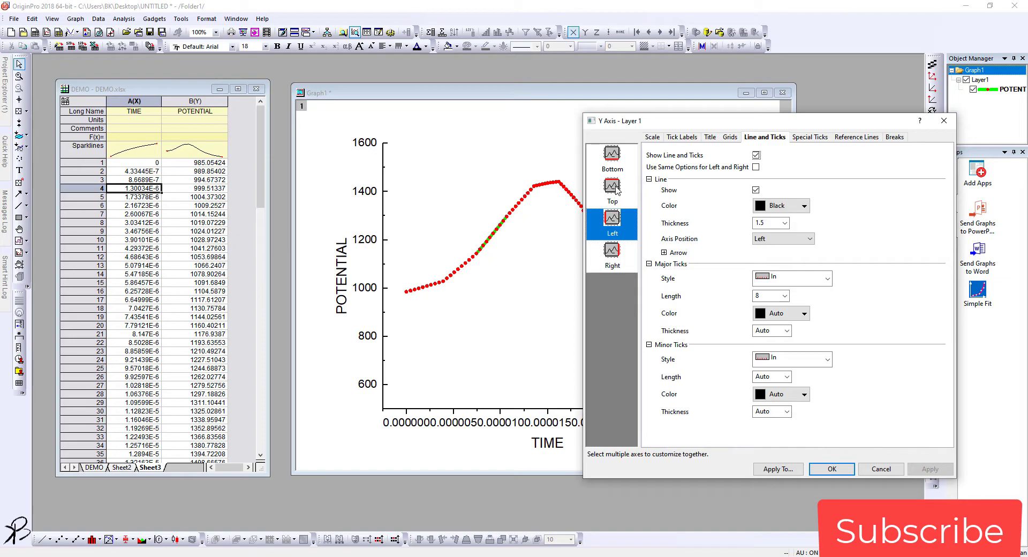
click(611, 155)
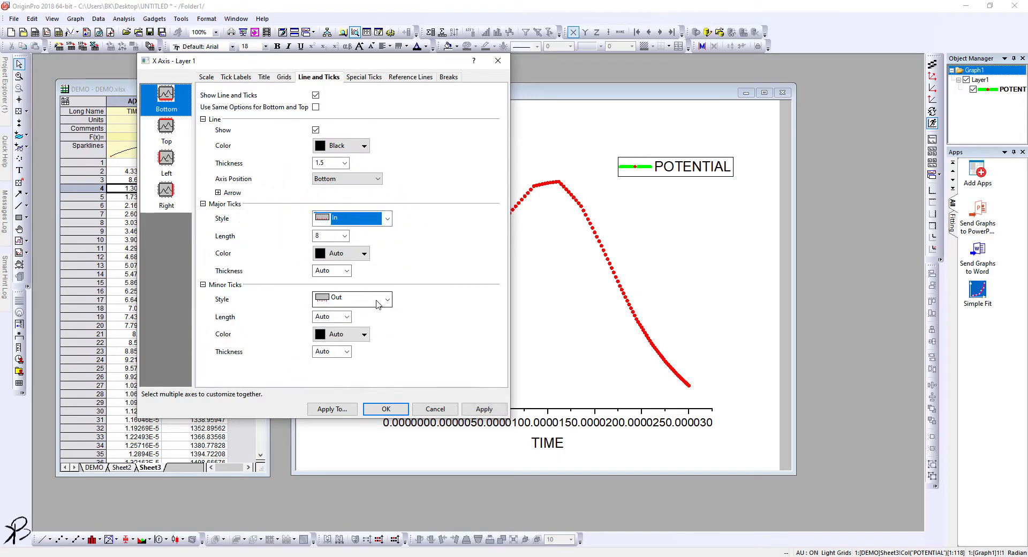
click(385, 298)
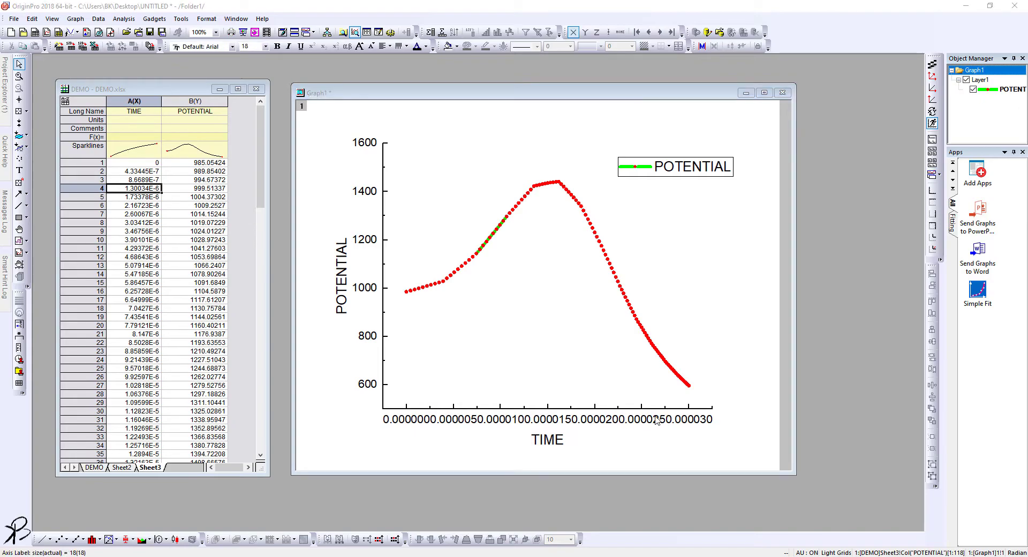
Set the bottom TIME axis tick label display to Scientific:10^3.
double_click(546, 419)
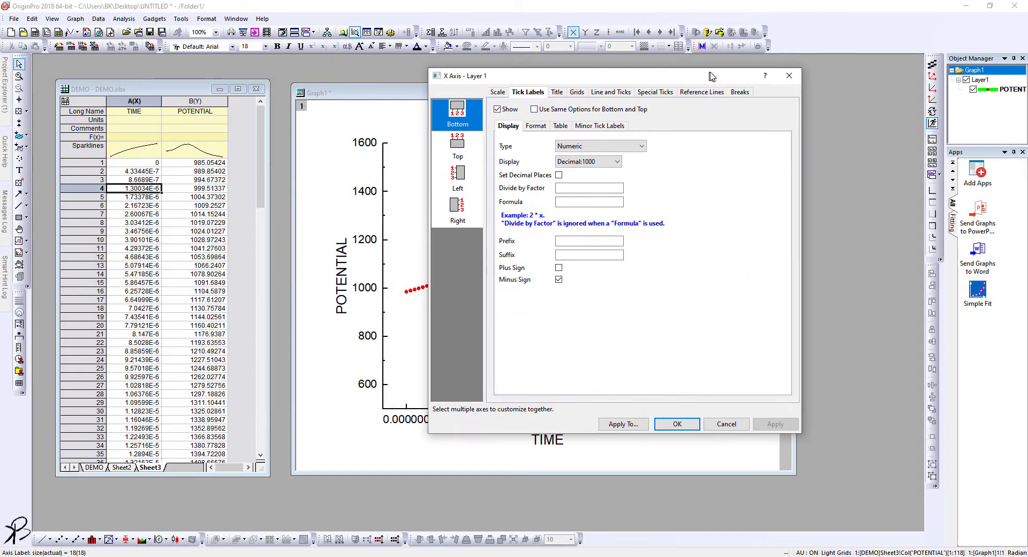
click(630, 160)
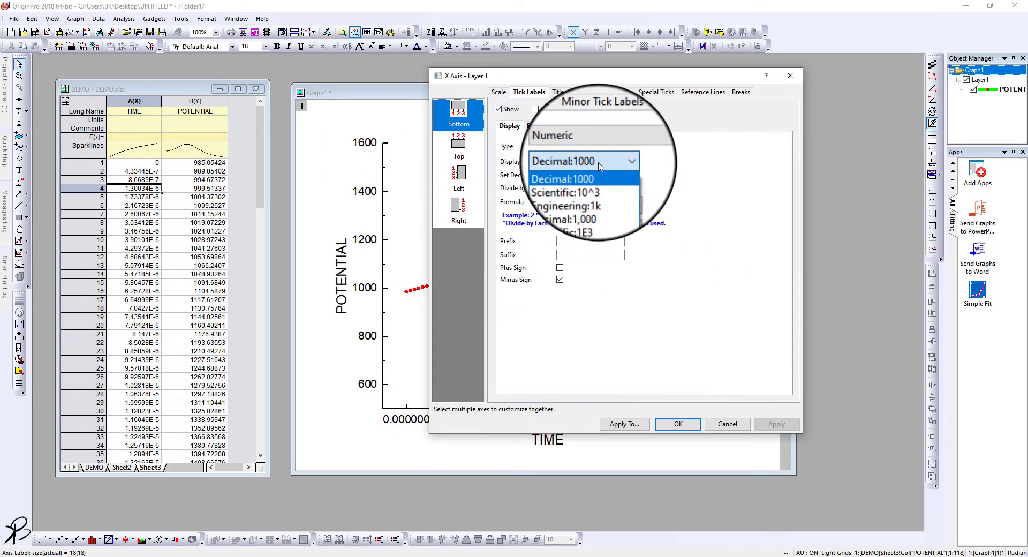
click(565, 192)
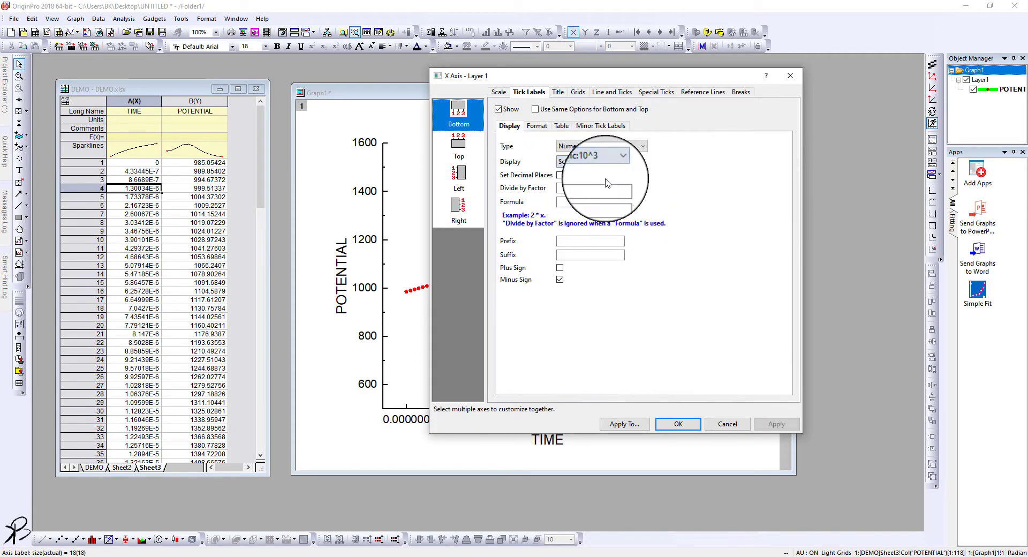
click(777, 423)
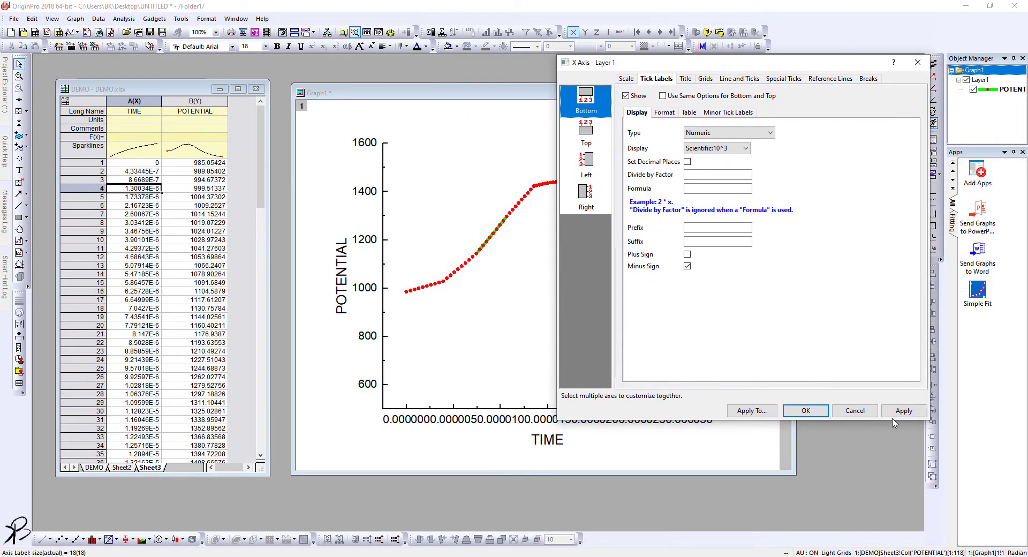
click(904, 411)
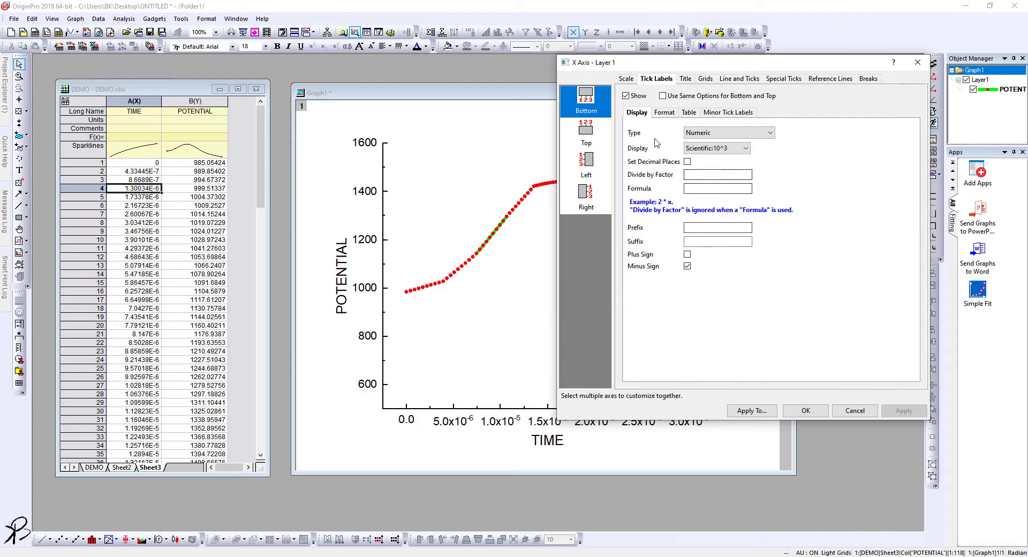
Set the left POTENTIAL axis tick labels to Scientific:10^3 too.
click(585, 158)
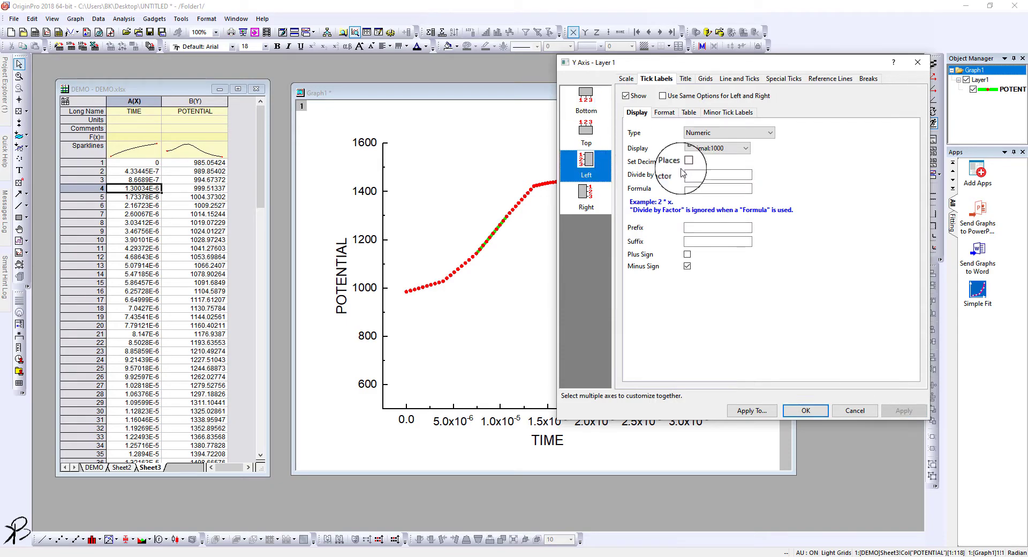
click(727, 132)
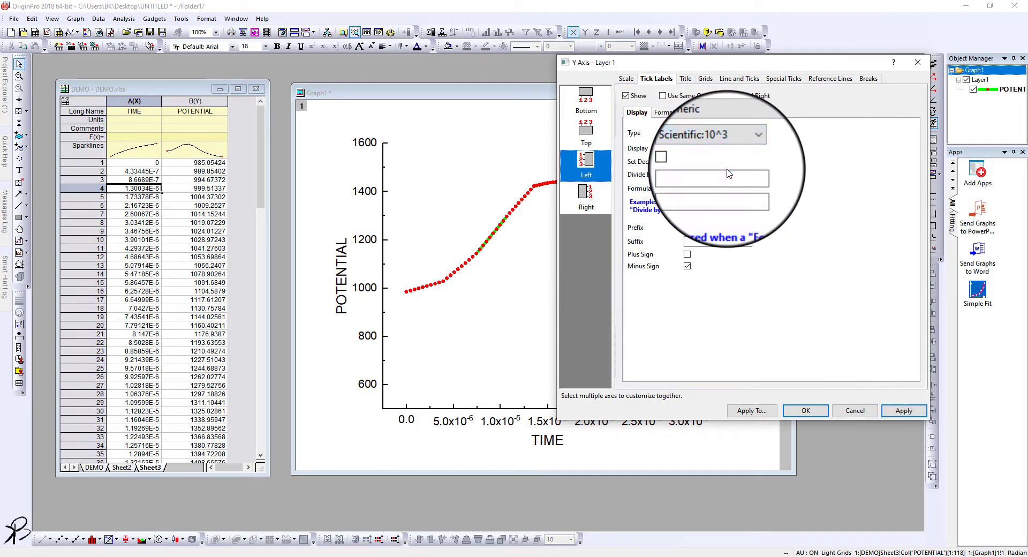
click(903, 410)
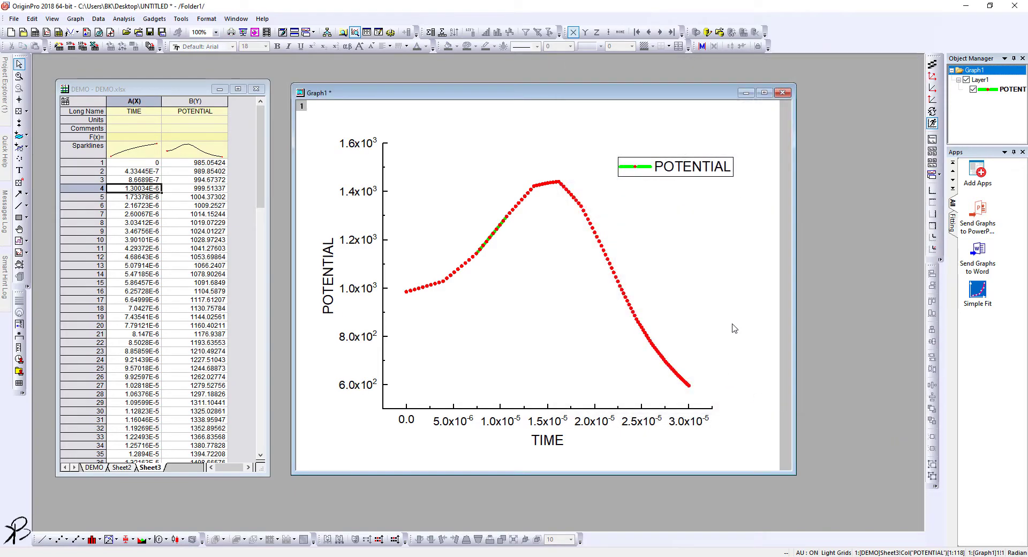
mouse_move(354, 250)
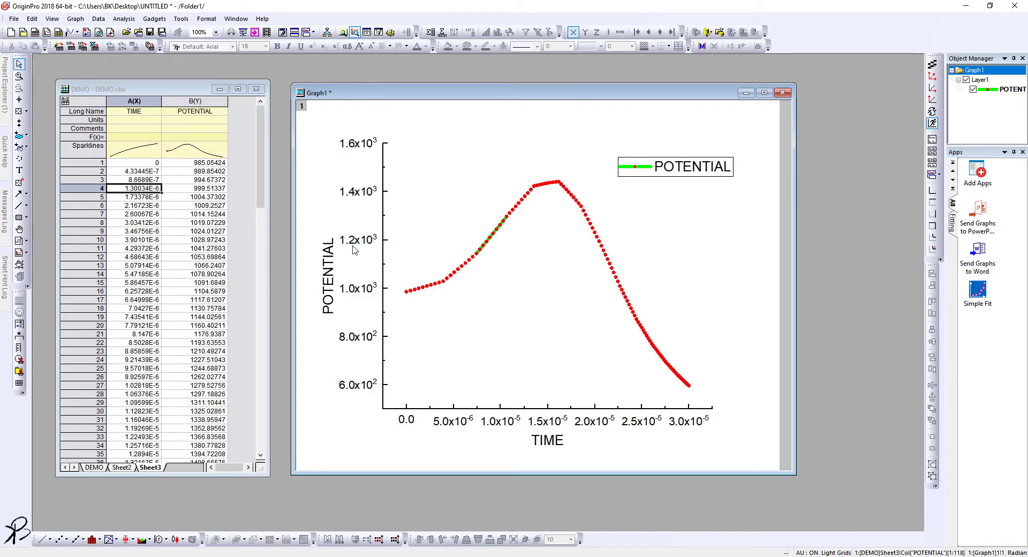
mouse_move(653, 204)
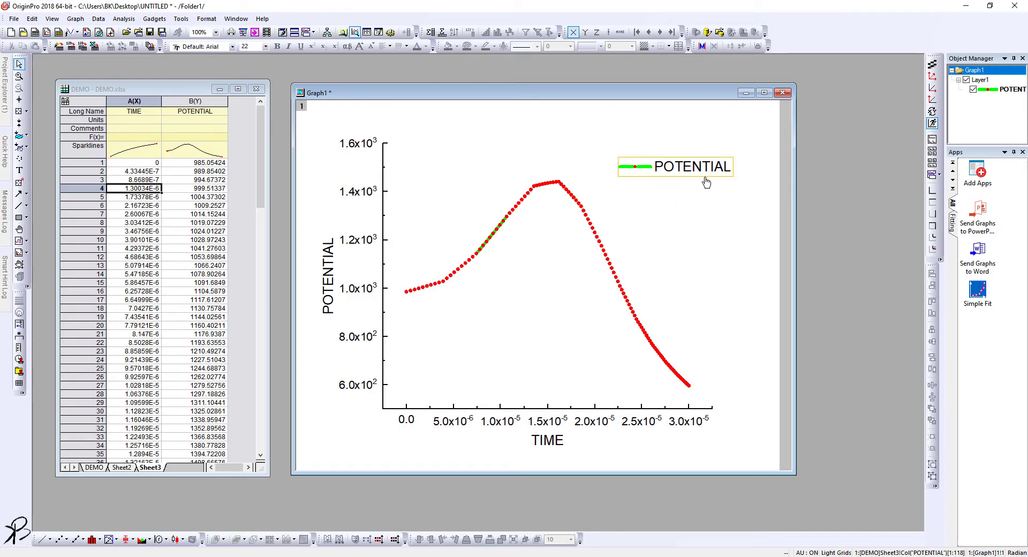
Select the POTENTIAL legend box and delete it.
click(675, 166)
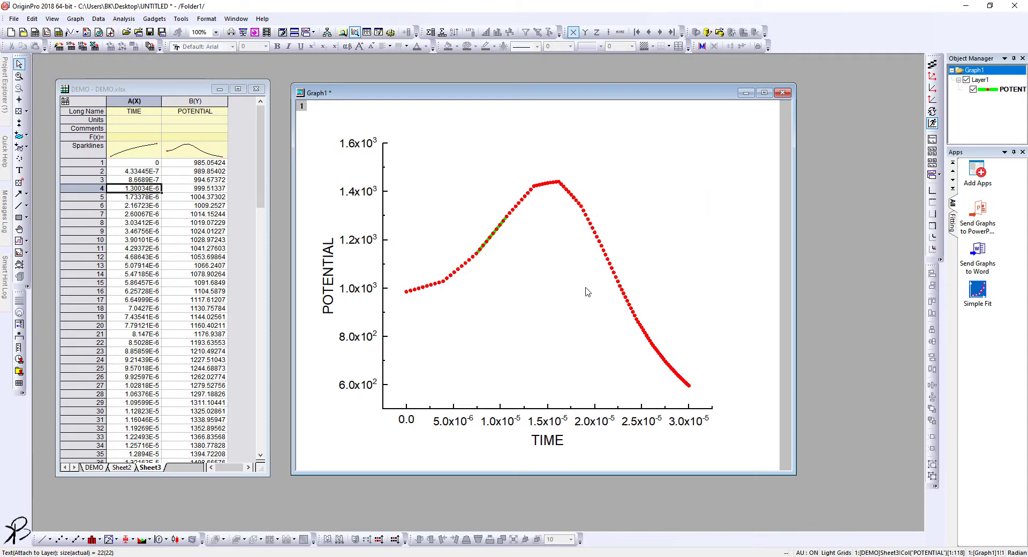
mouse_move(385, 148)
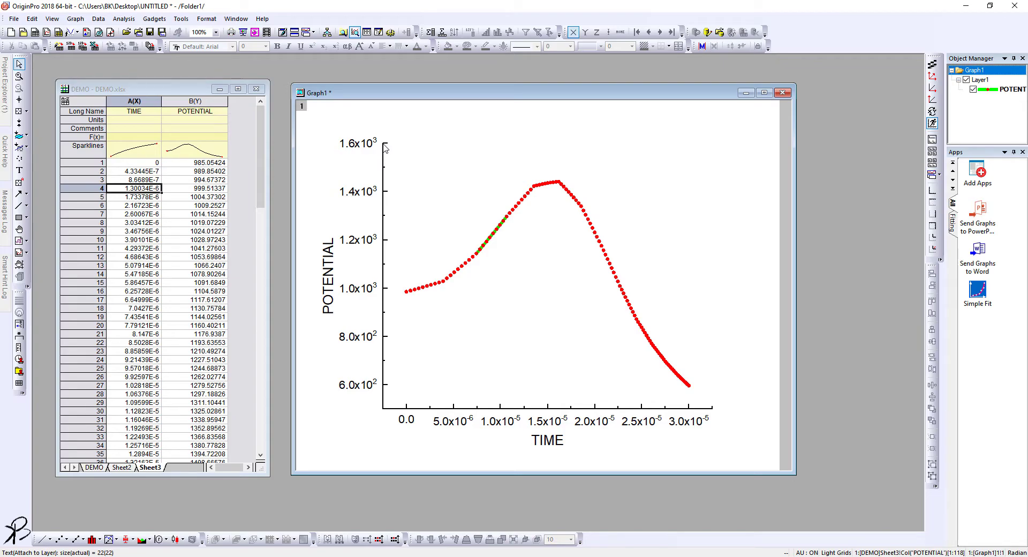
mouse_move(659, 178)
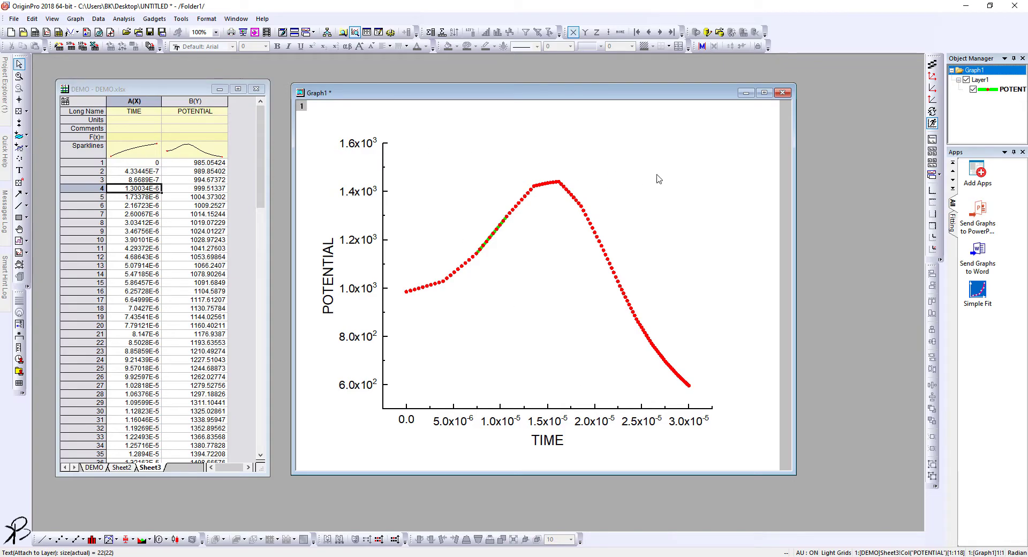
mouse_move(736, 270)
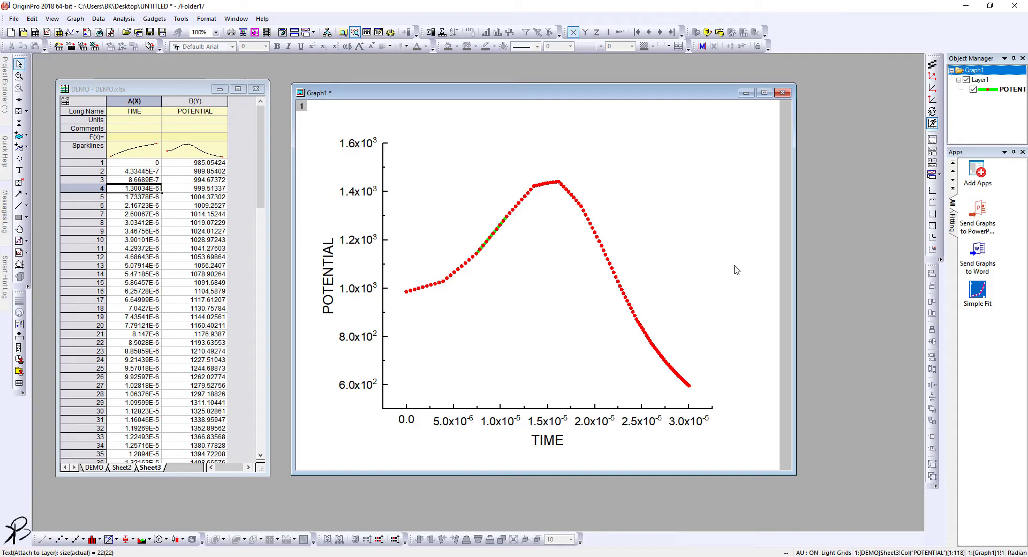
mouse_move(491, 193)
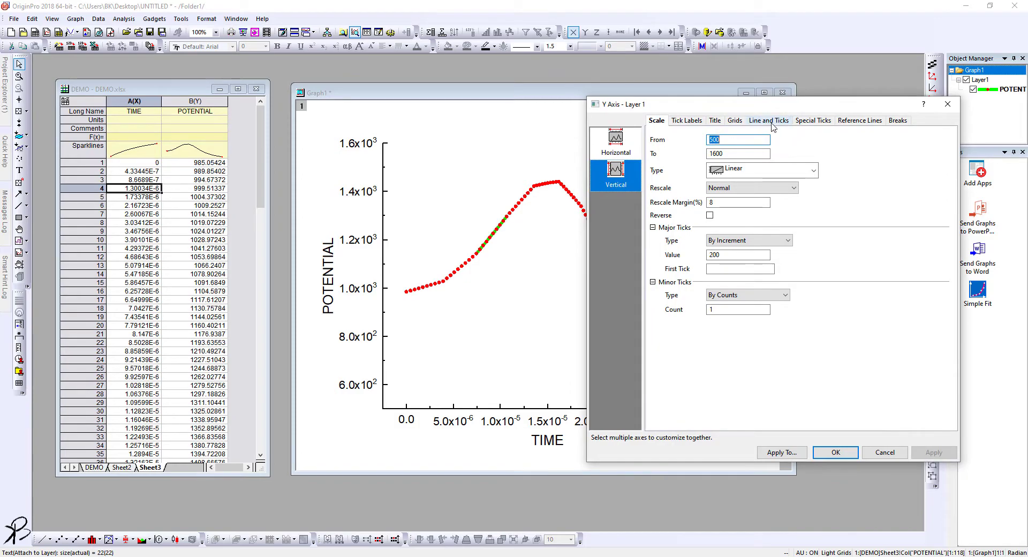
Enable Top and Right axis lines with inward major and minor ticks.
click(767, 119)
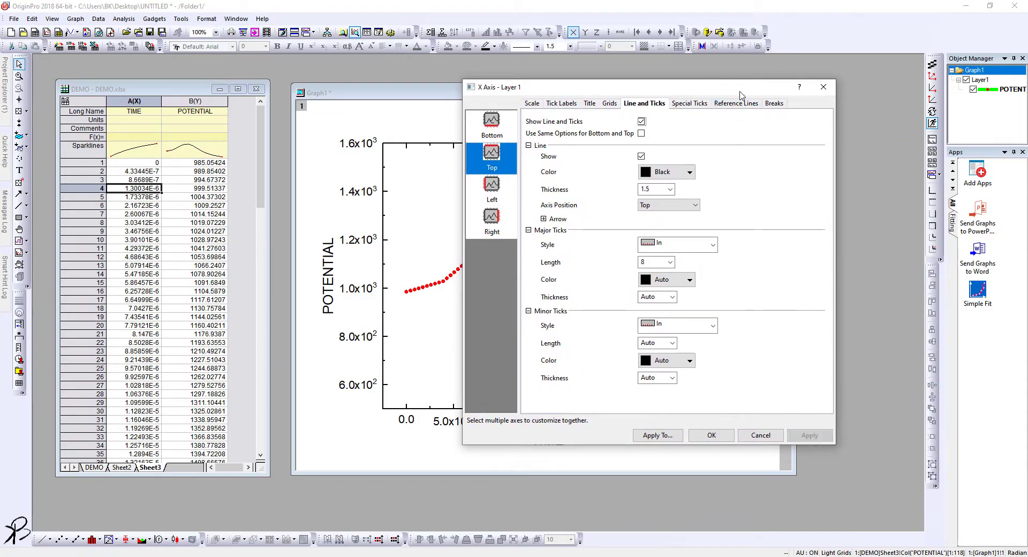
mouse_move(498, 215)
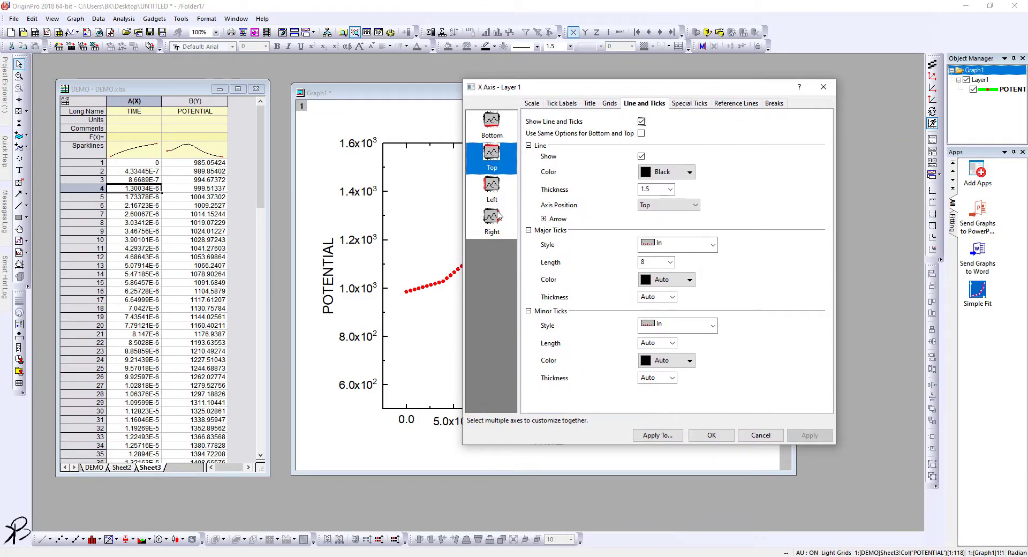
click(490, 220)
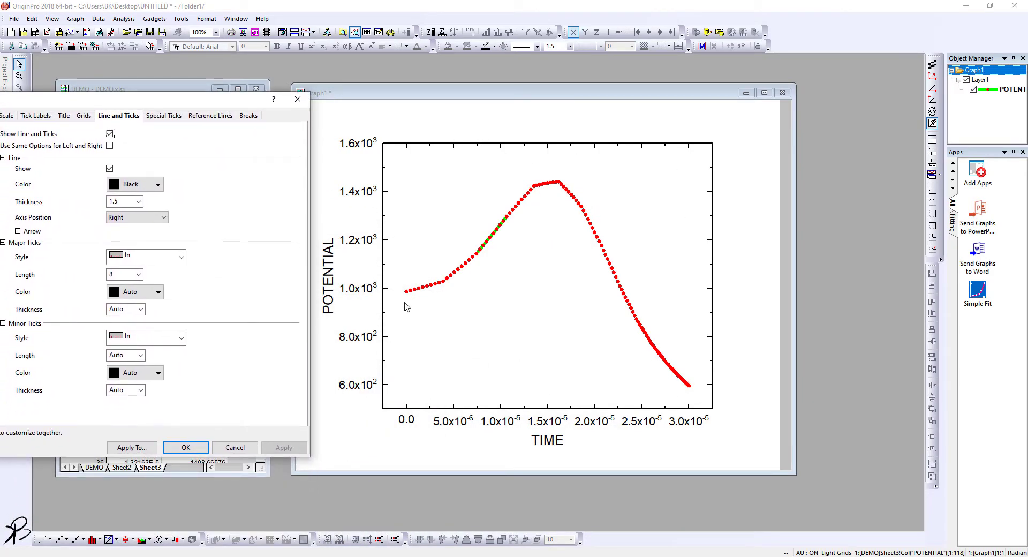
mouse_move(239, 103)
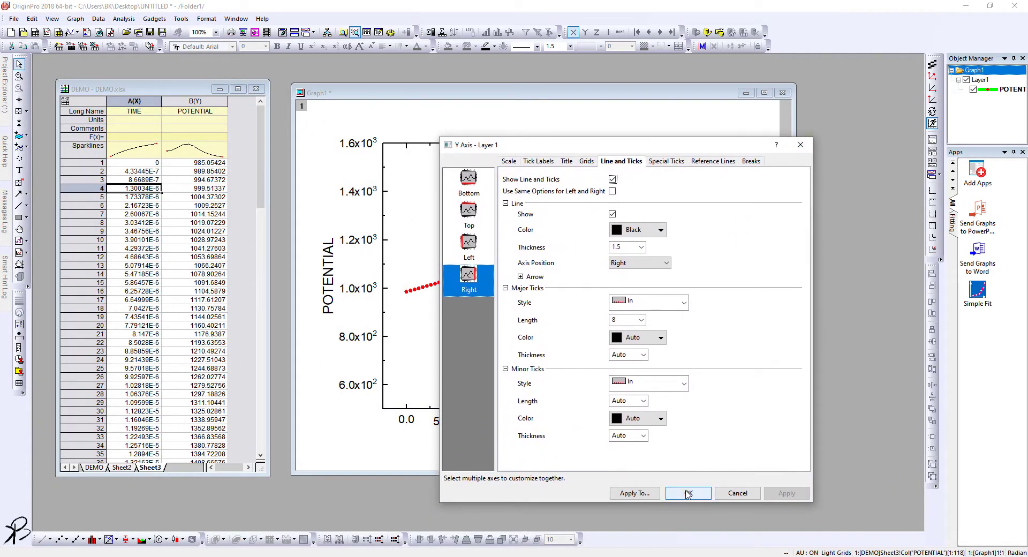
click(687, 492)
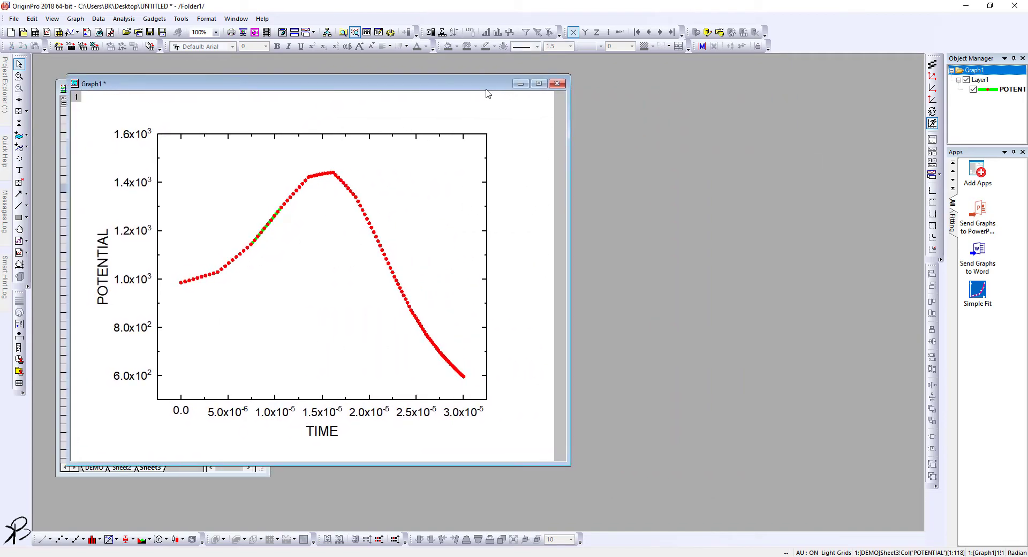
click(13, 17)
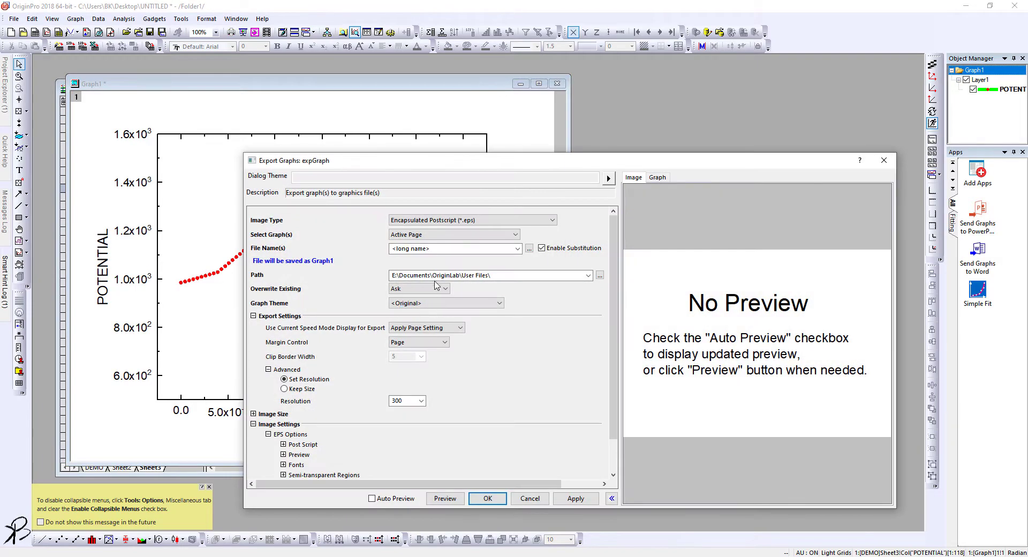
click(554, 220)
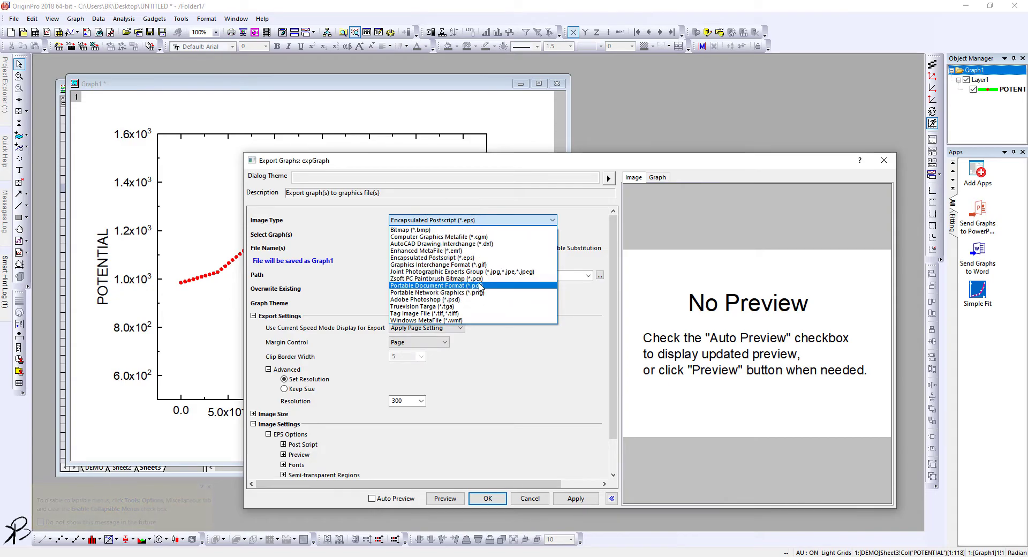
click(435, 286)
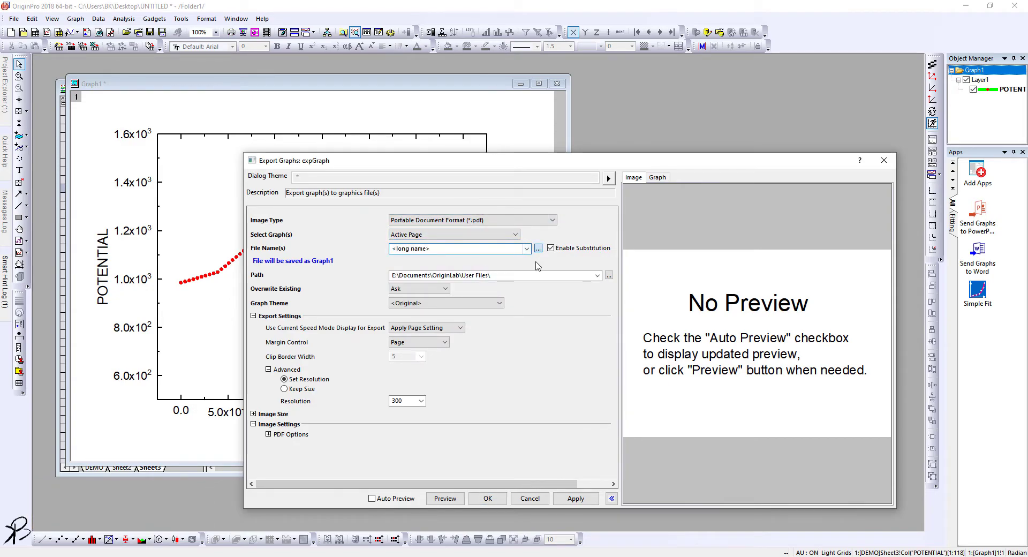
mouse_move(560, 433)
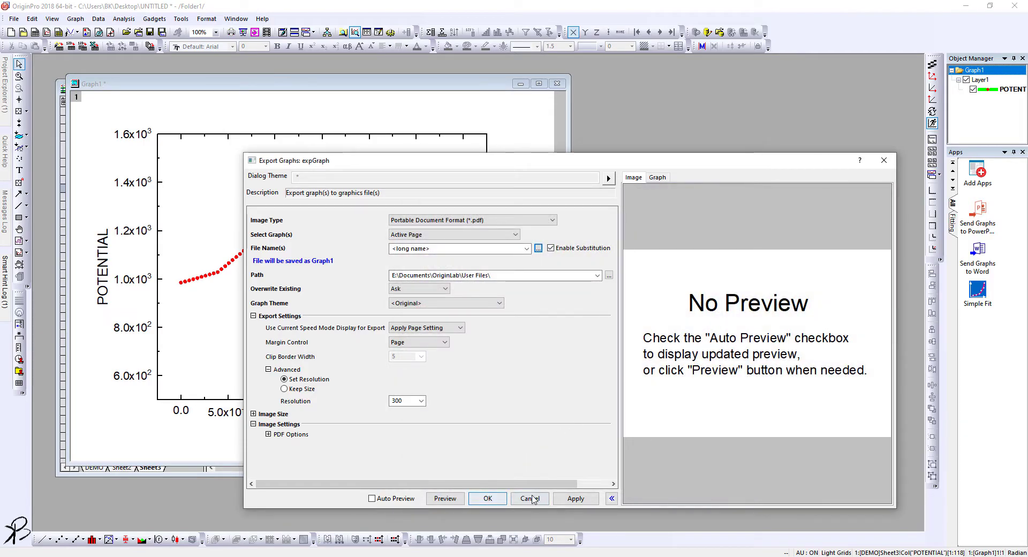
click(529, 498)
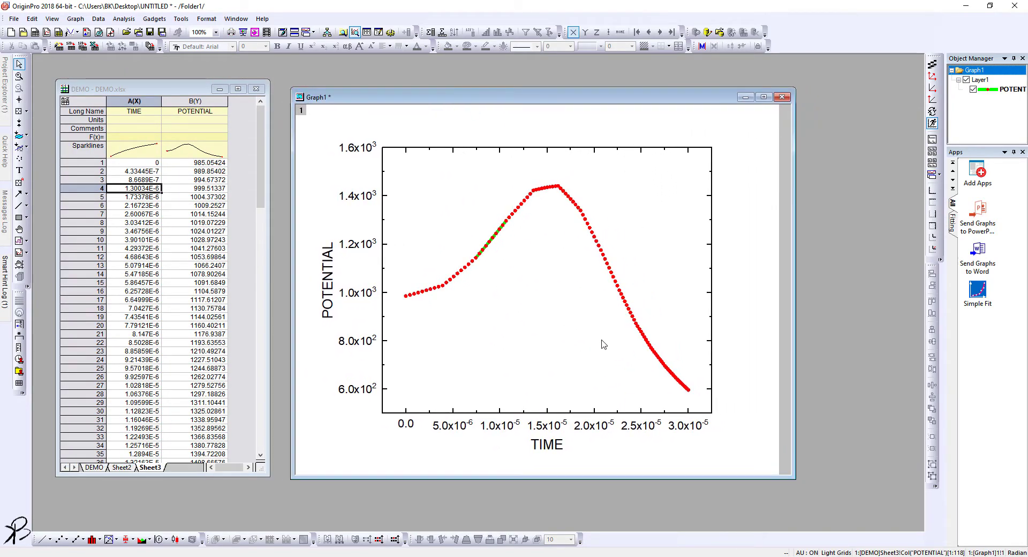
mouse_move(712, 271)
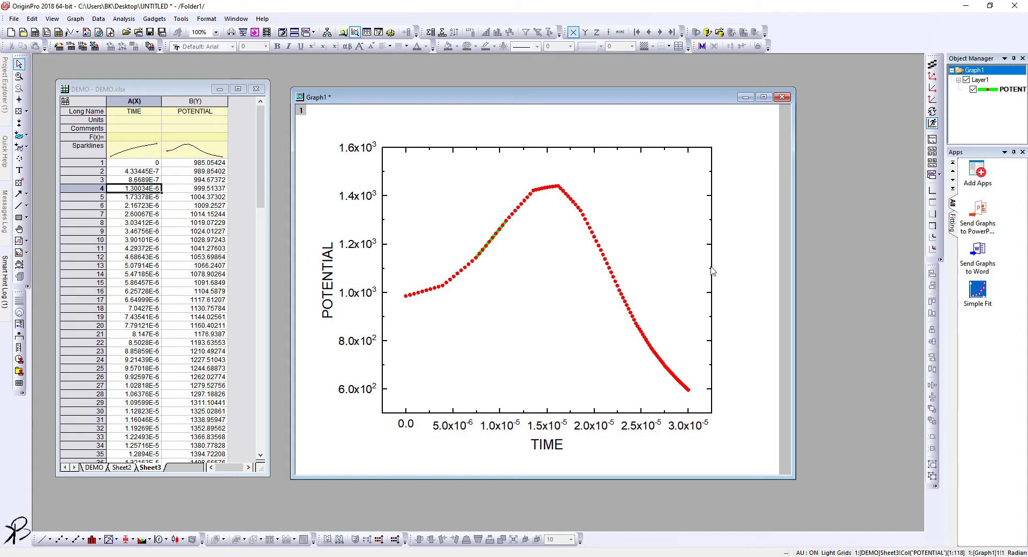
mouse_move(341, 292)
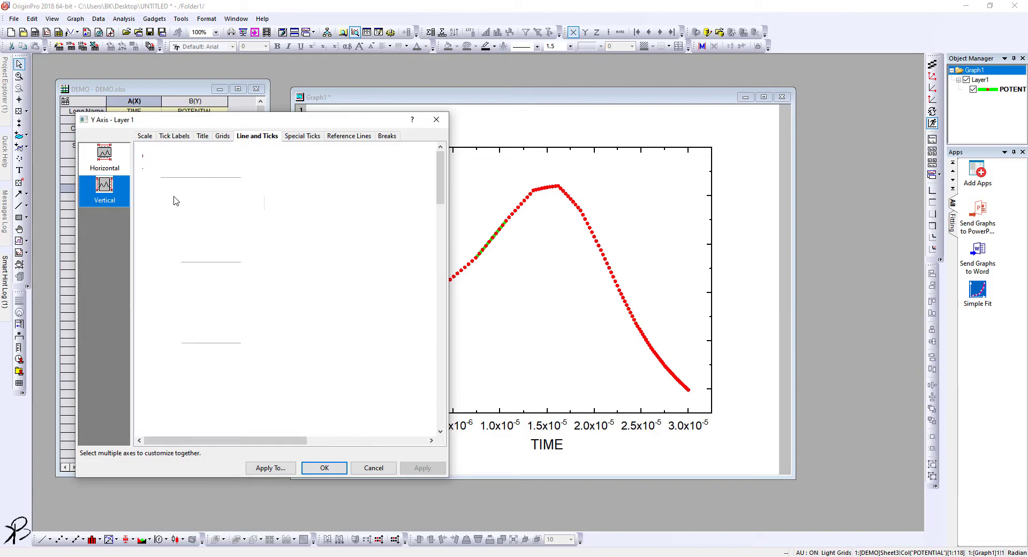
Select the Right axis and set its Minor Ticks Style back to In.
click(105, 222)
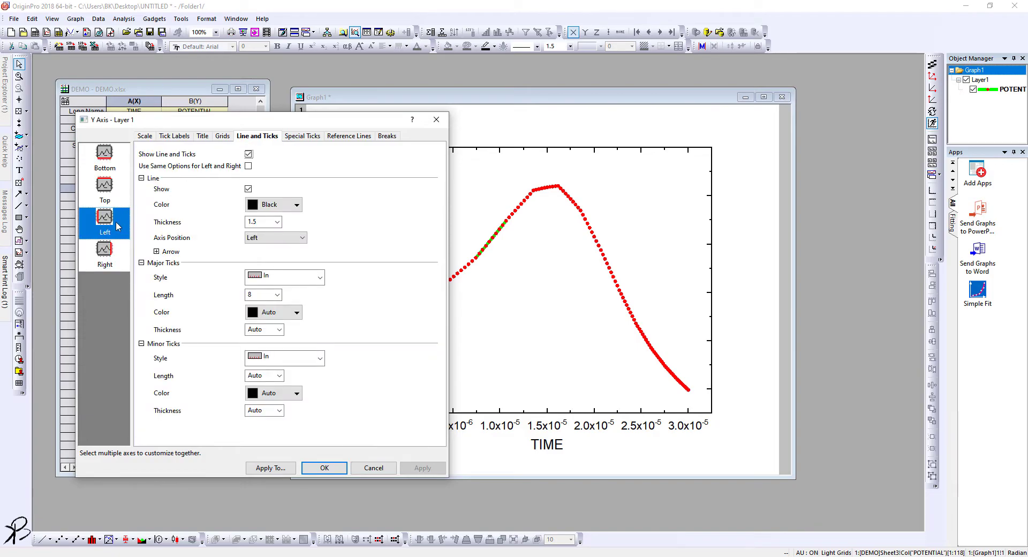
click(105, 254)
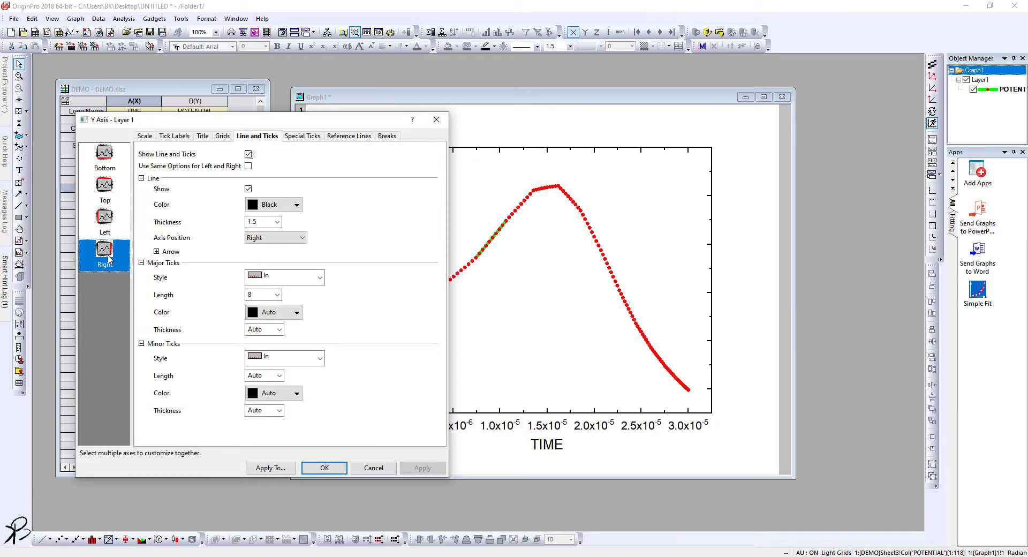
mouse_move(731, 332)
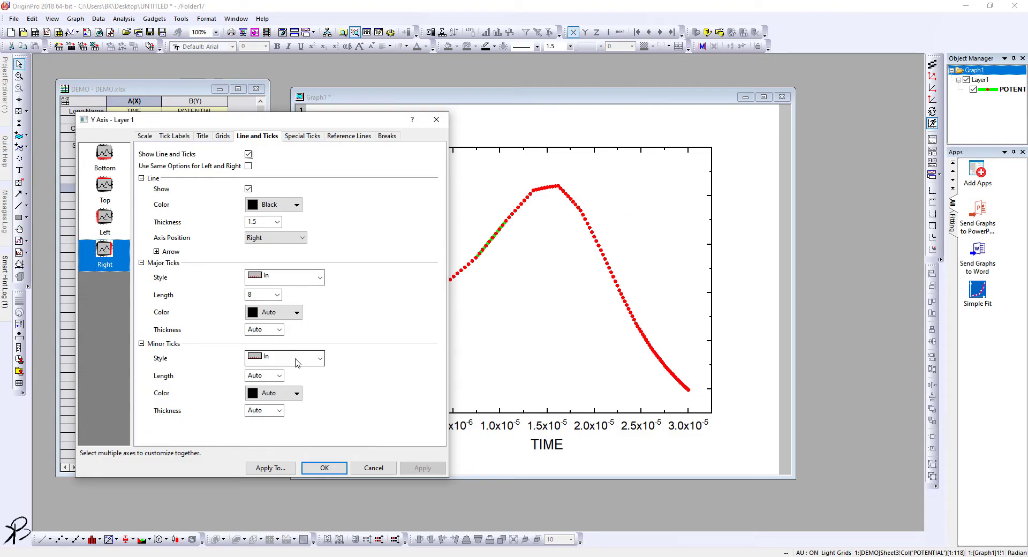
click(282, 357)
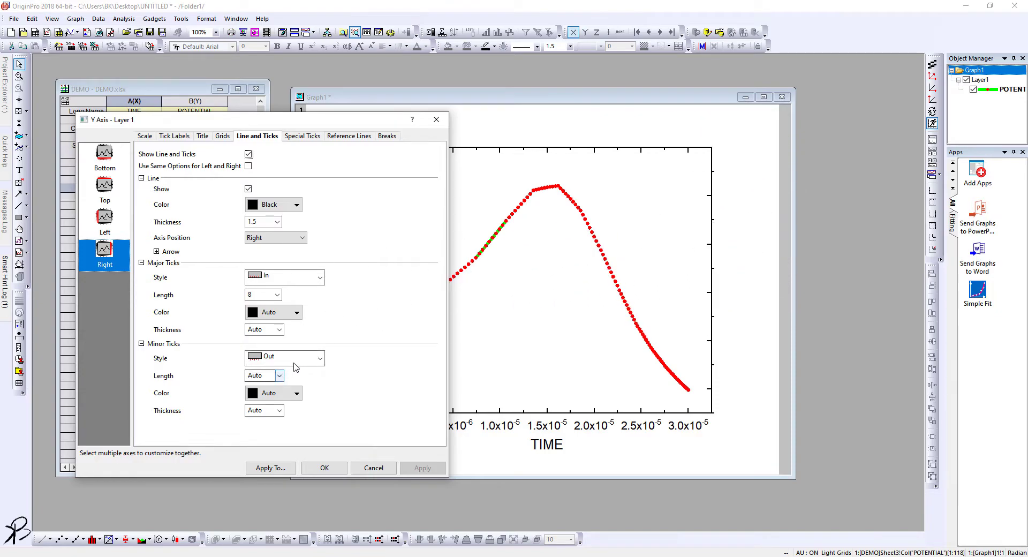
click(319, 357)
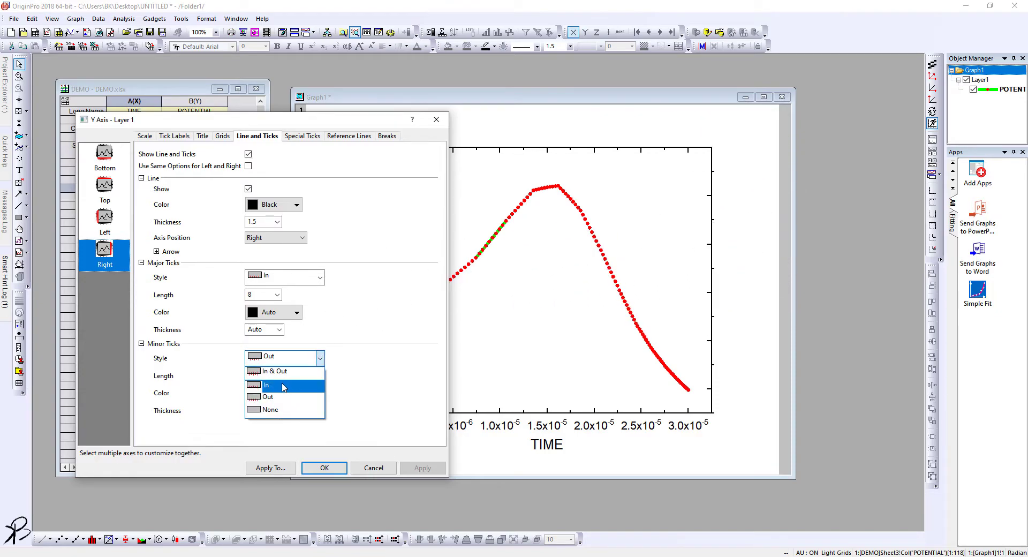
click(267, 384)
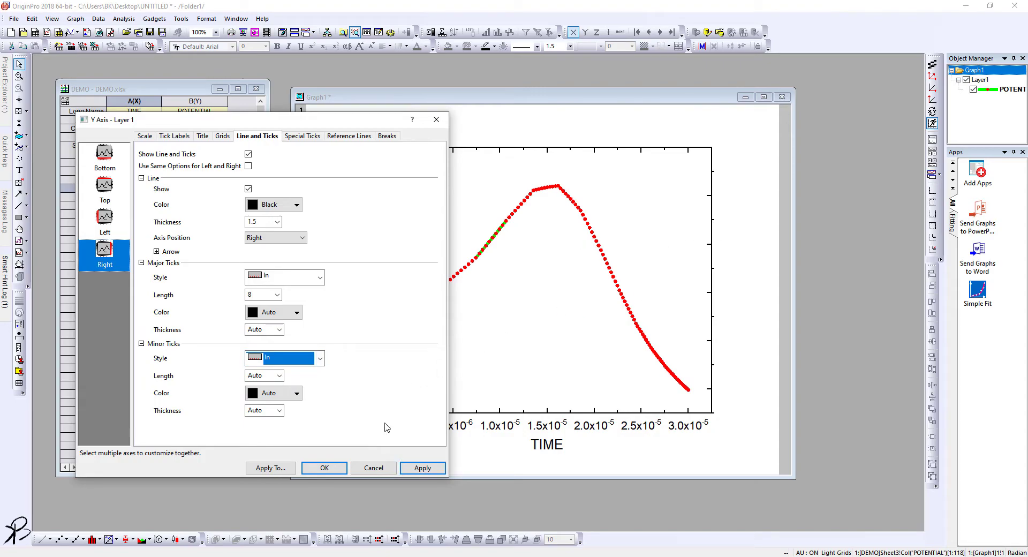
click(422, 467)
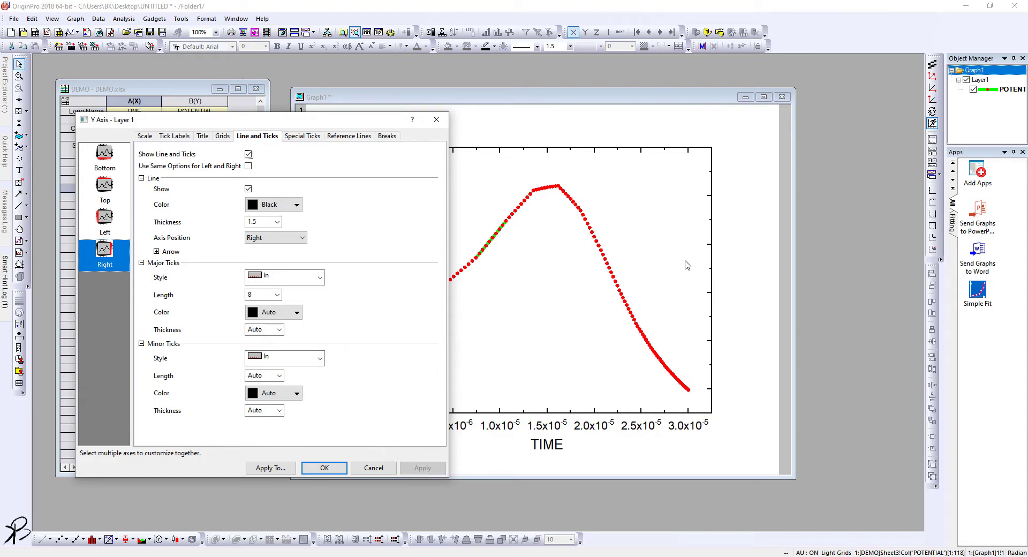
Try a red colour on the right axis.
drag(249, 119, 248, 118)
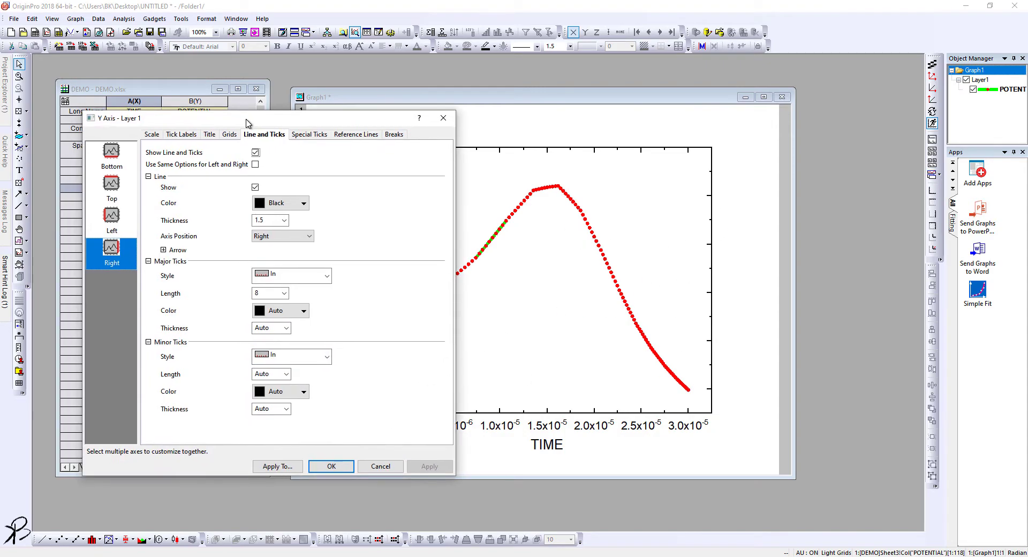
mouse_move(301, 246)
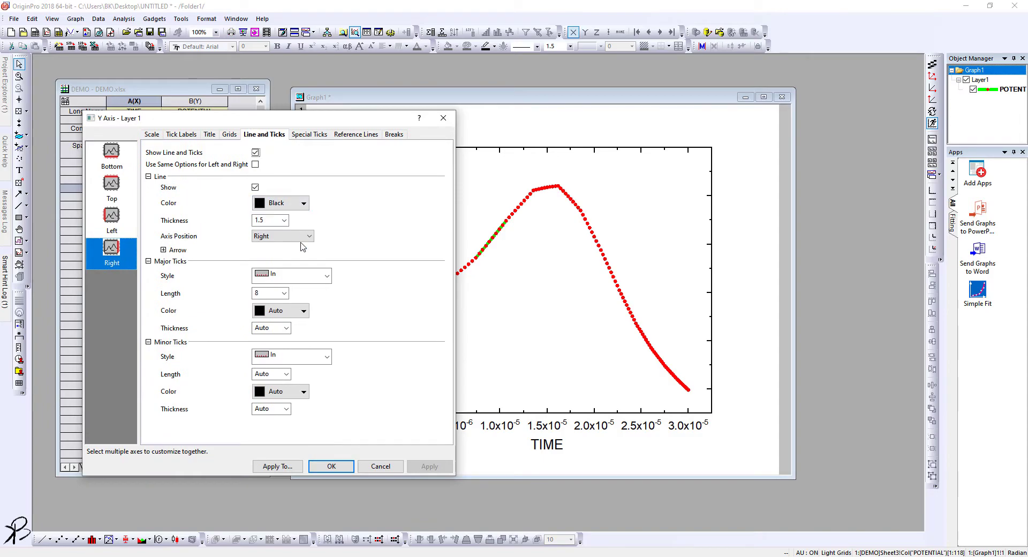
click(303, 203)
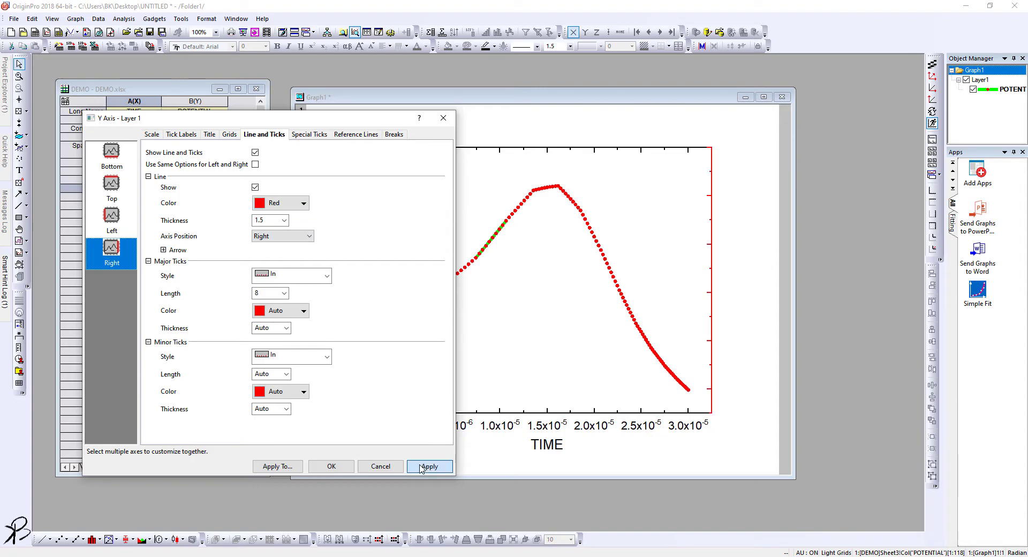
click(429, 466)
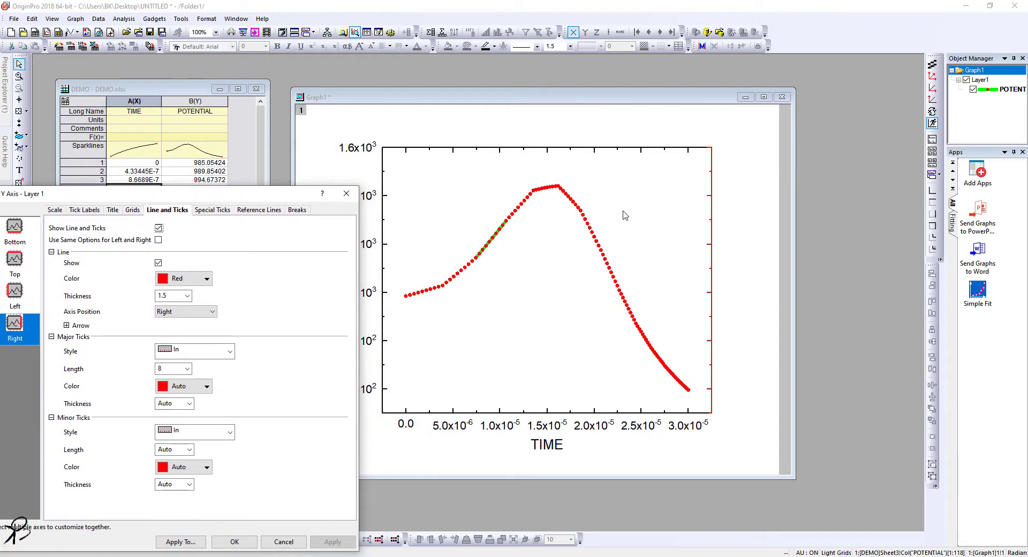
Revert the right axis to black and close the axis dialog.
drag(178, 193, 314, 84)
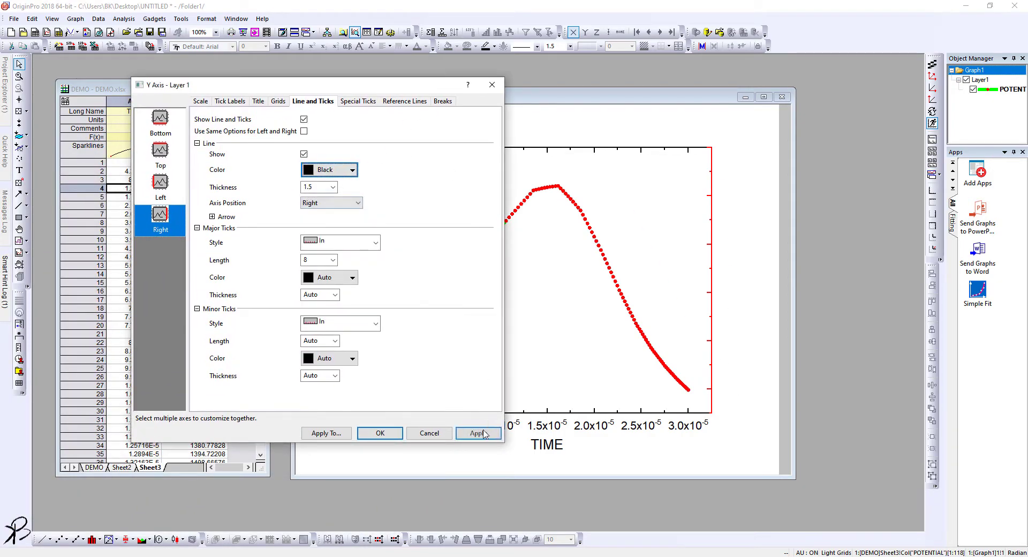
click(479, 433)
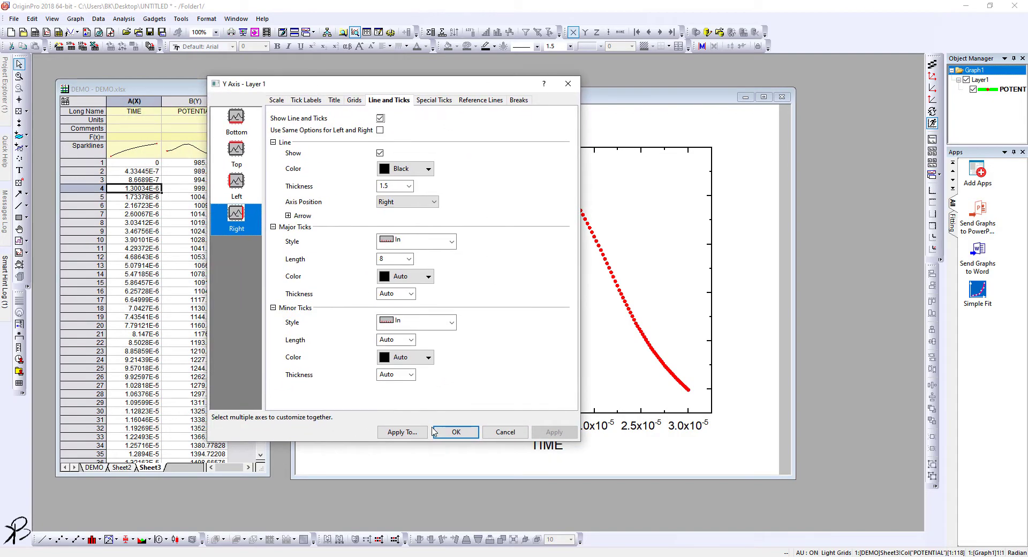
click(456, 432)
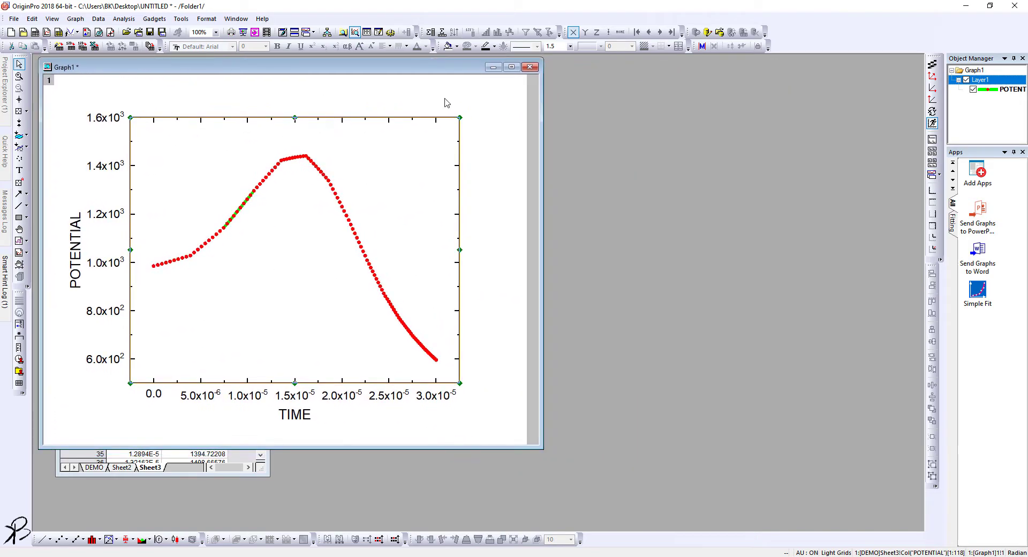
click(511, 67)
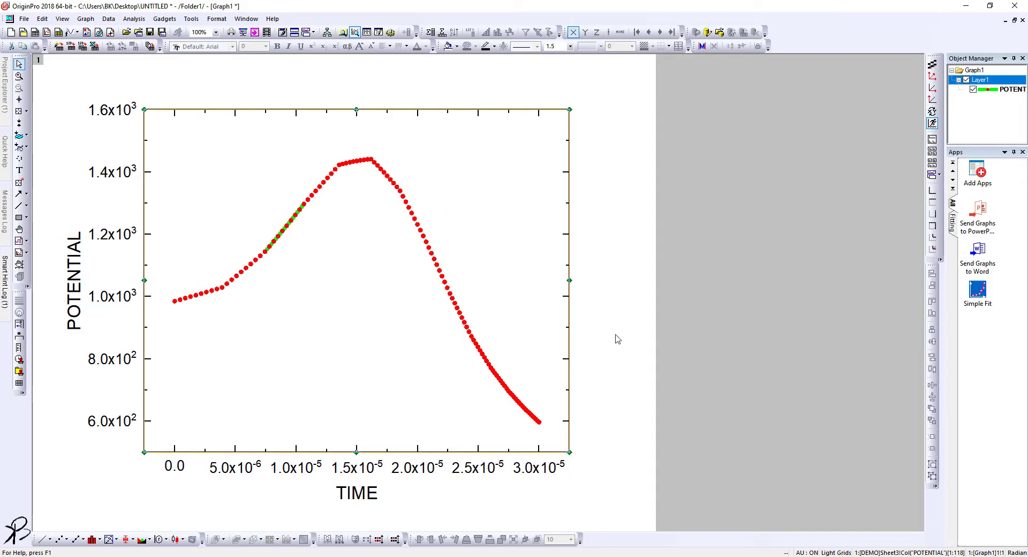
click(532, 265)
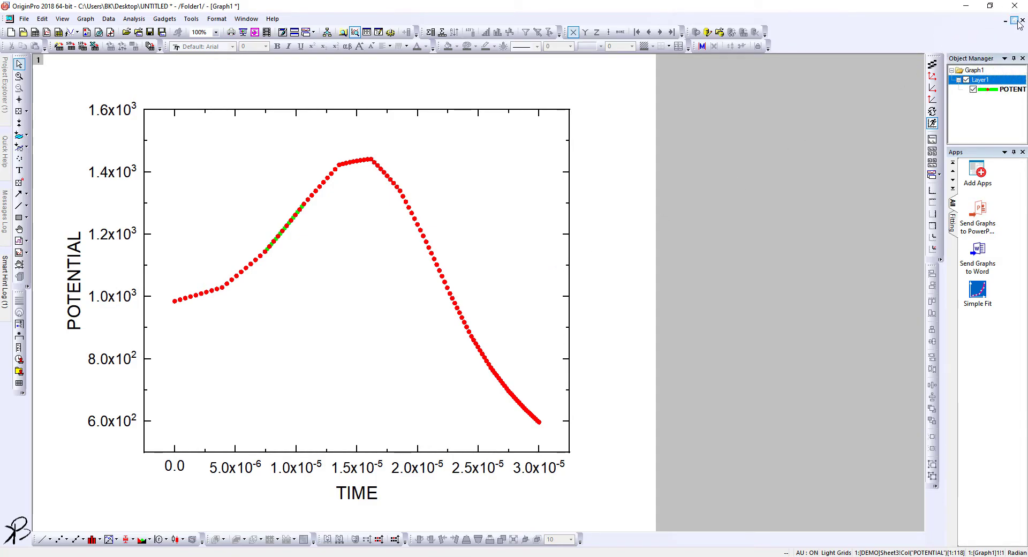
click(1008, 22)
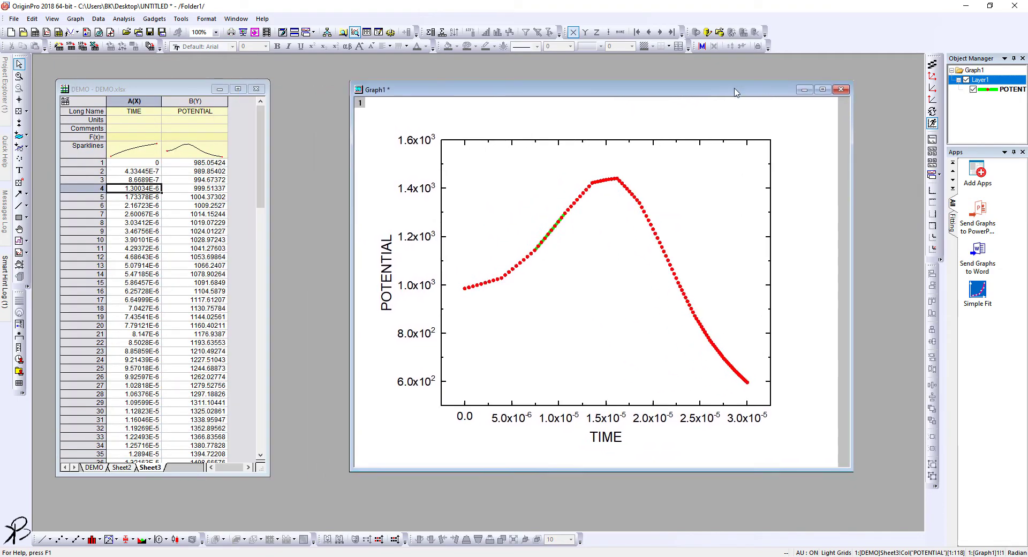